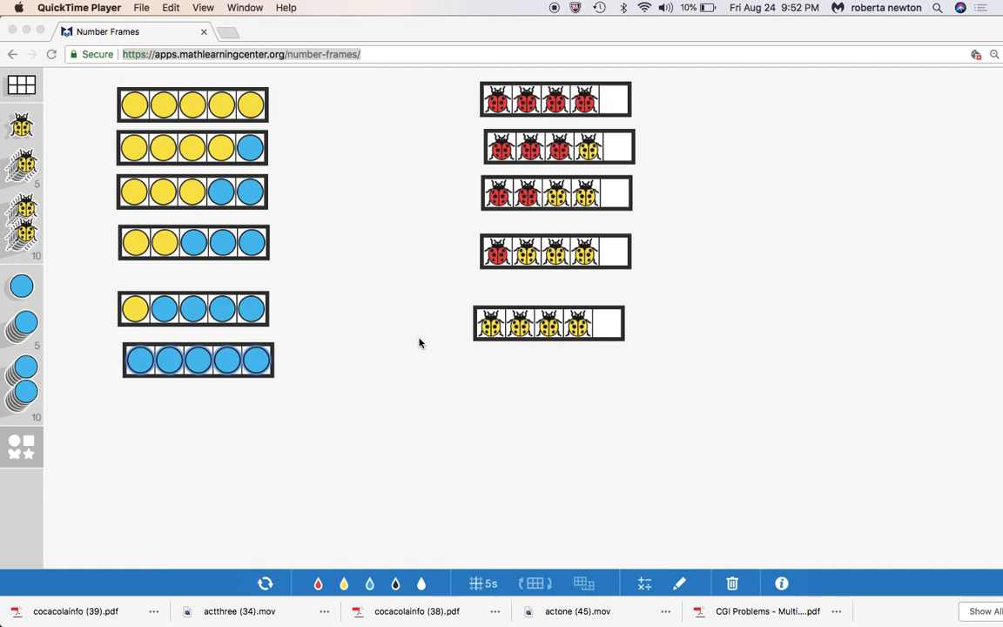
mouse_move(404, 348)
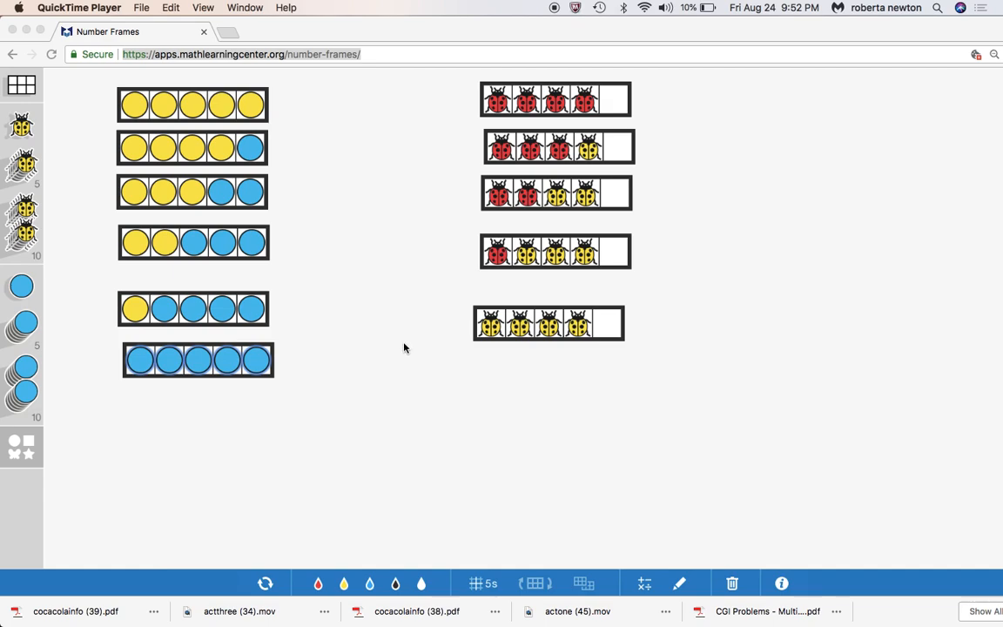
mouse_move(394, 349)
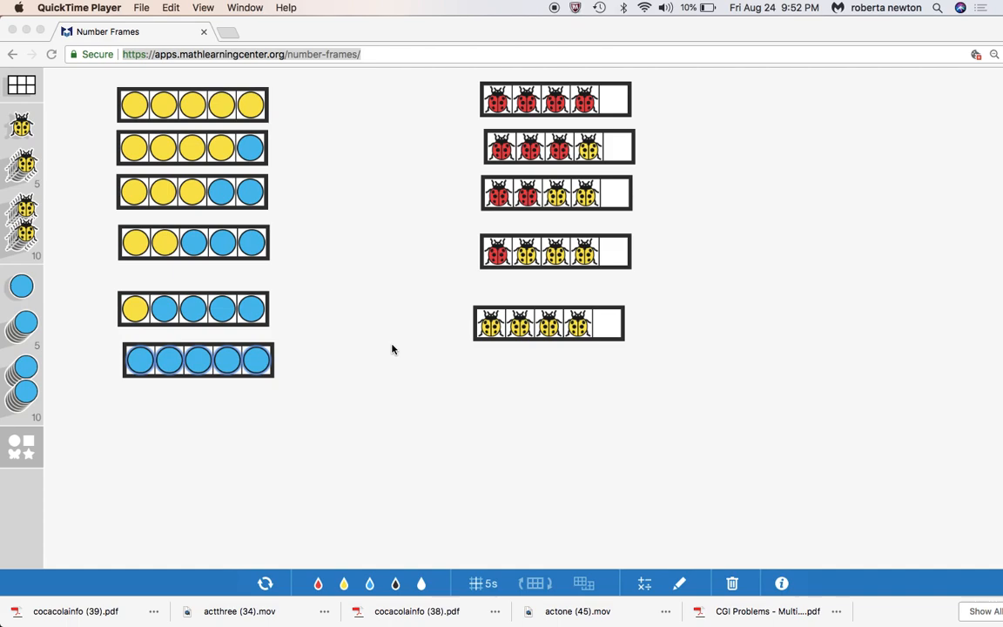
mouse_move(171, 173)
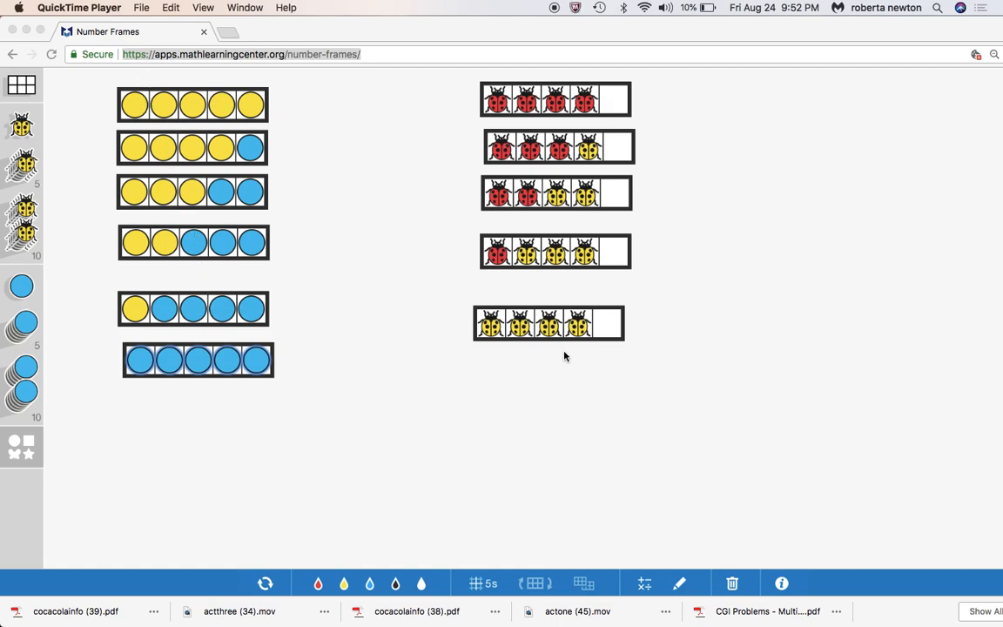
mouse_move(240, 129)
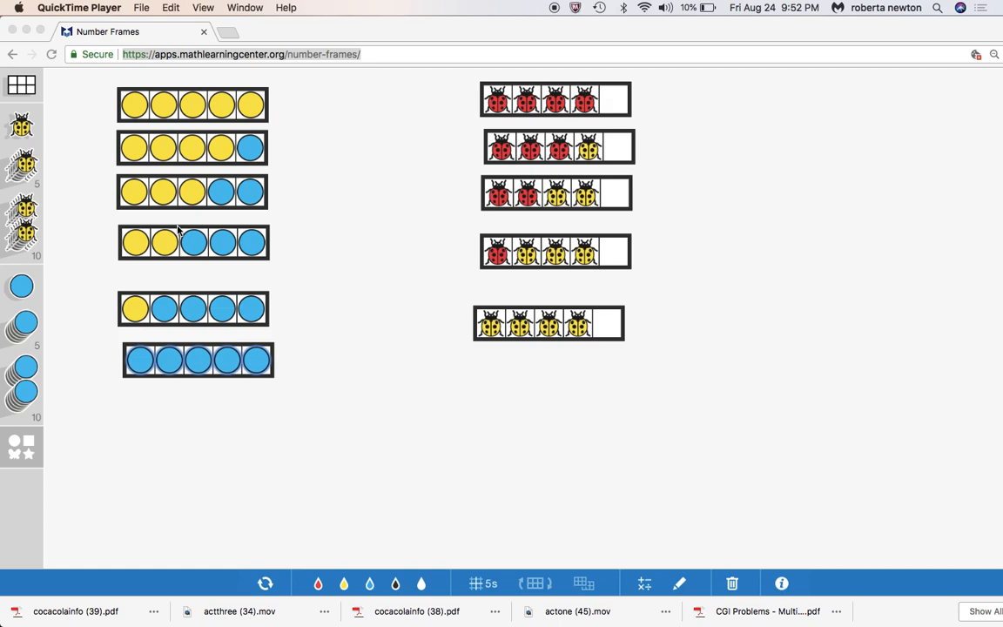
mouse_move(209, 194)
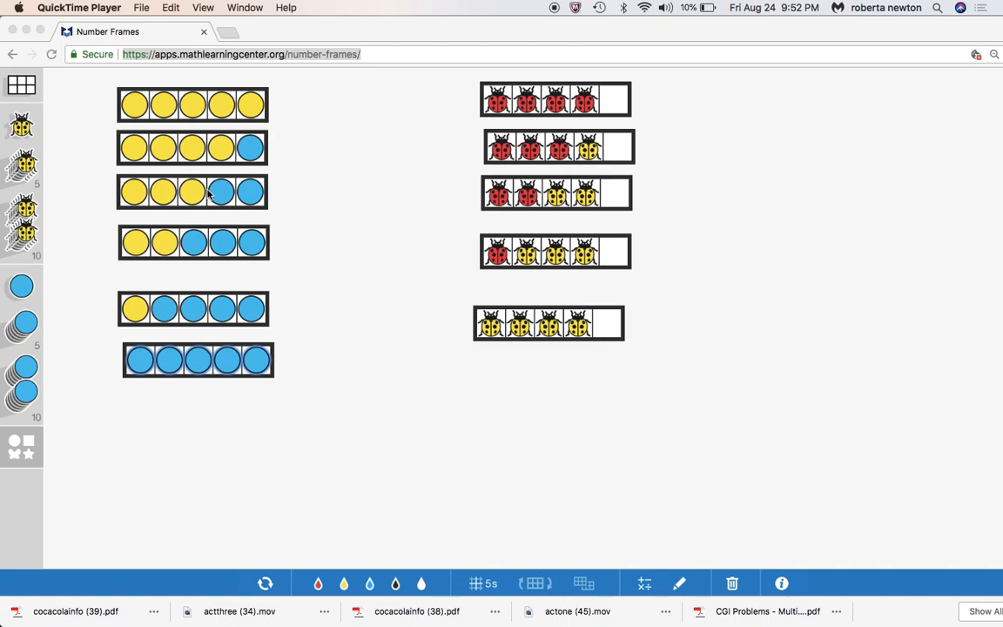
mouse_move(138, 115)
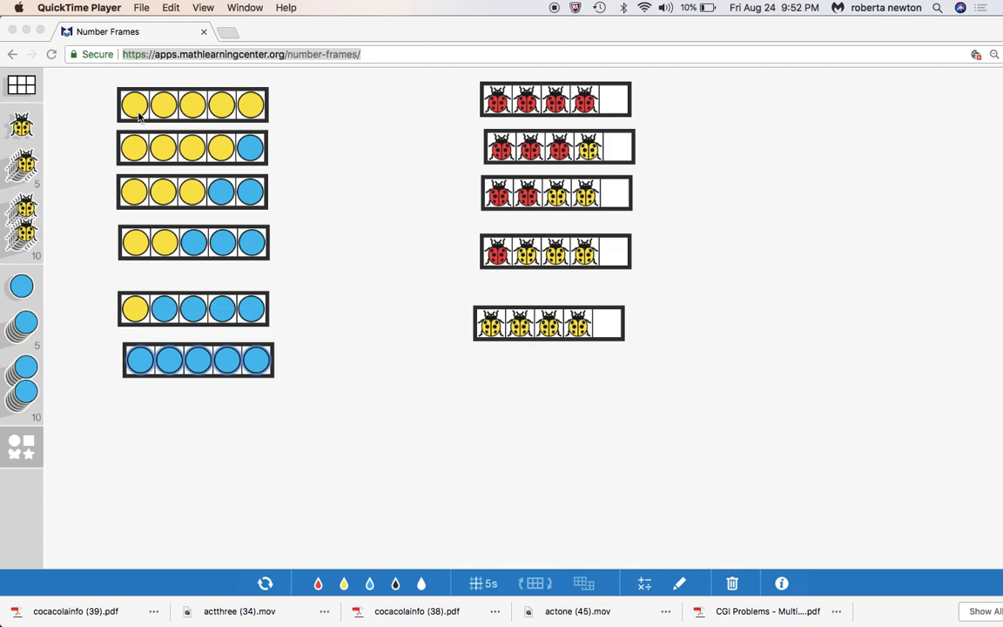
mouse_move(270, 103)
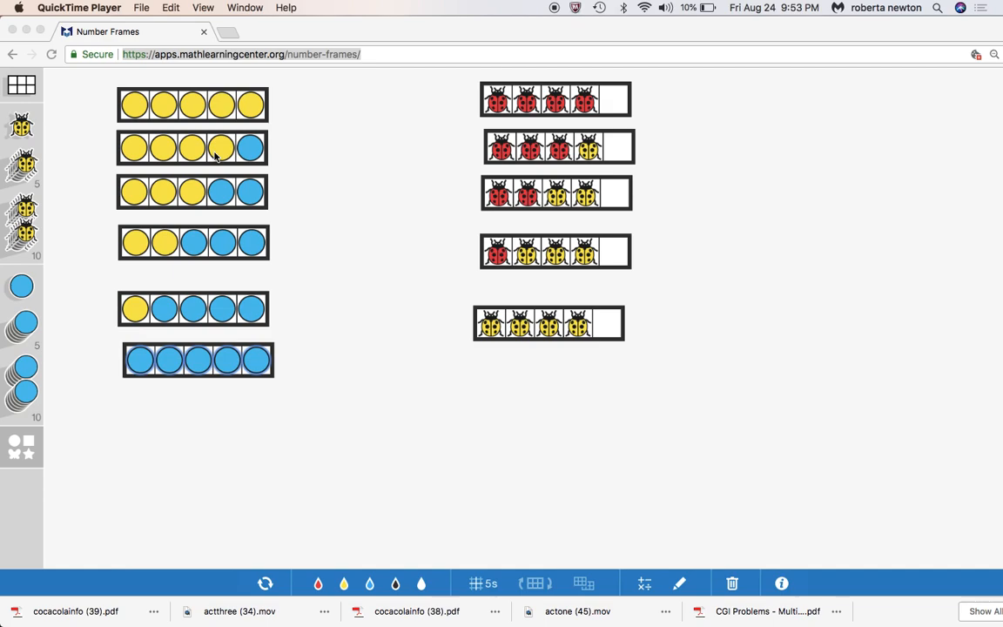
mouse_move(623, 381)
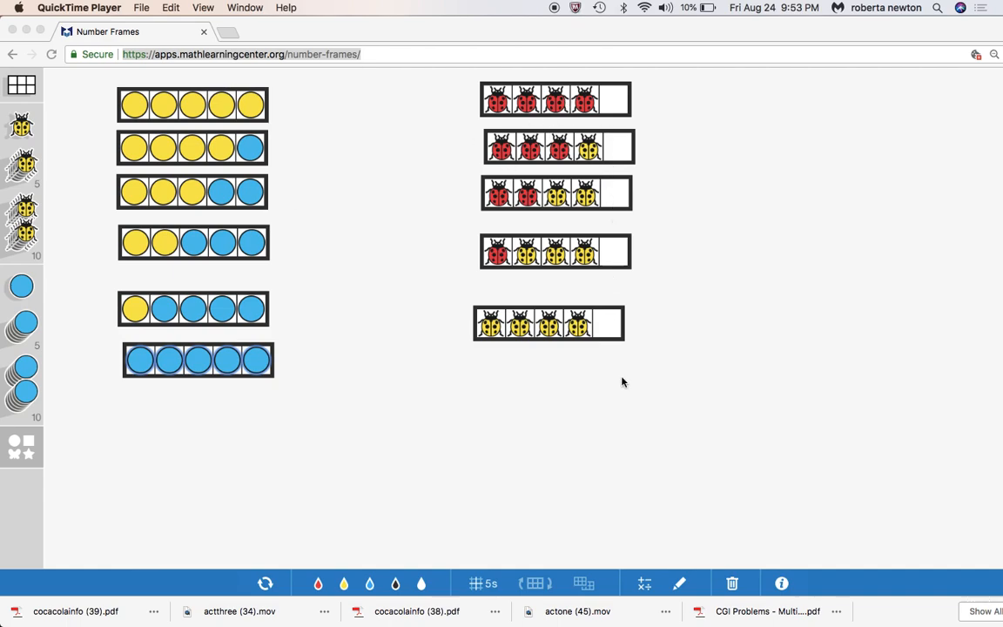
mouse_move(620, 397)
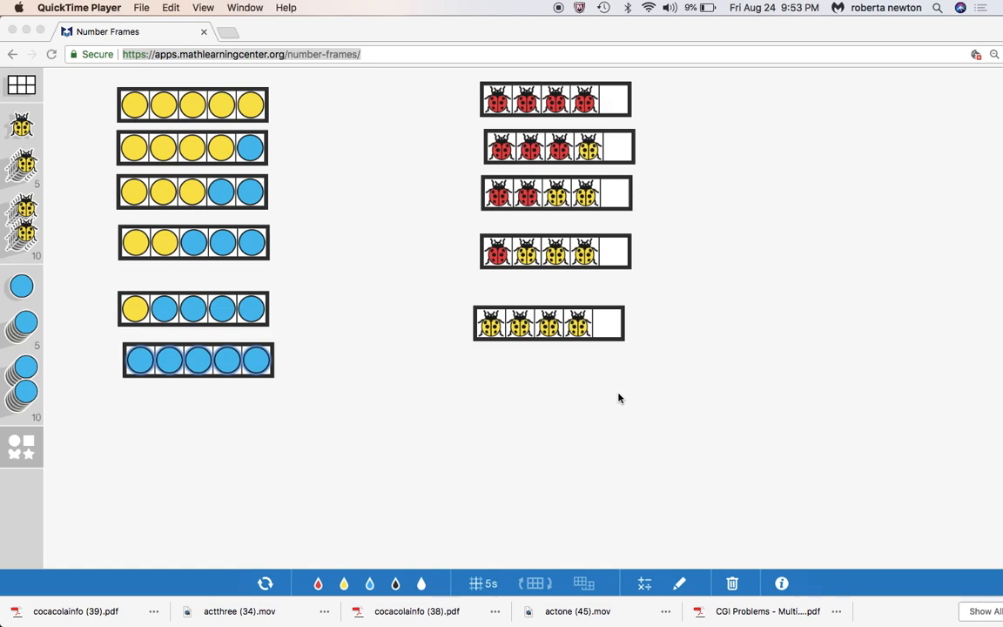
mouse_move(26, 461)
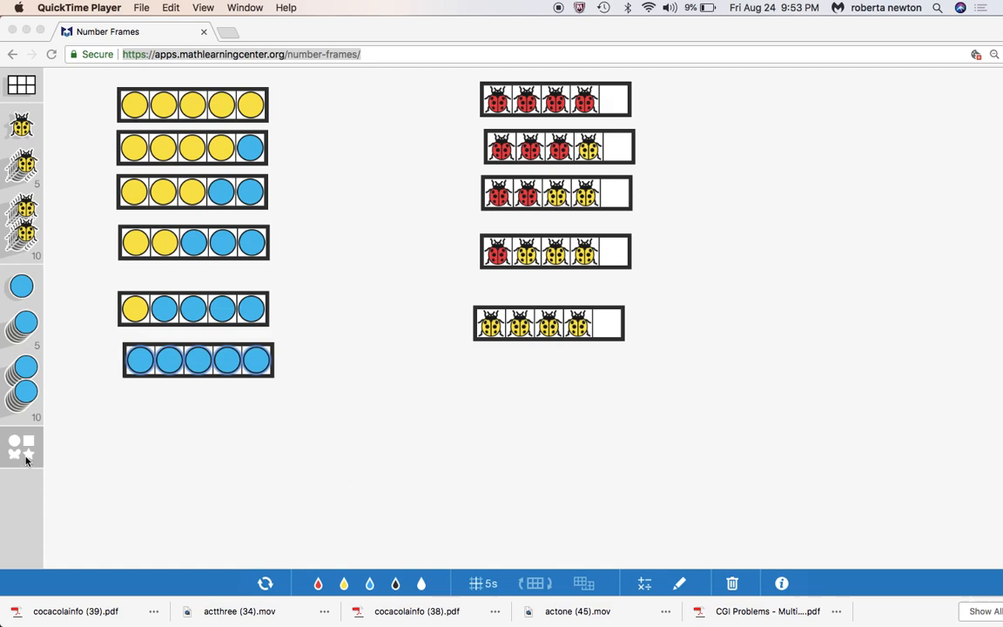
- Choose blue frogs and yellow frogs as the two counter types
left_click(20, 446)
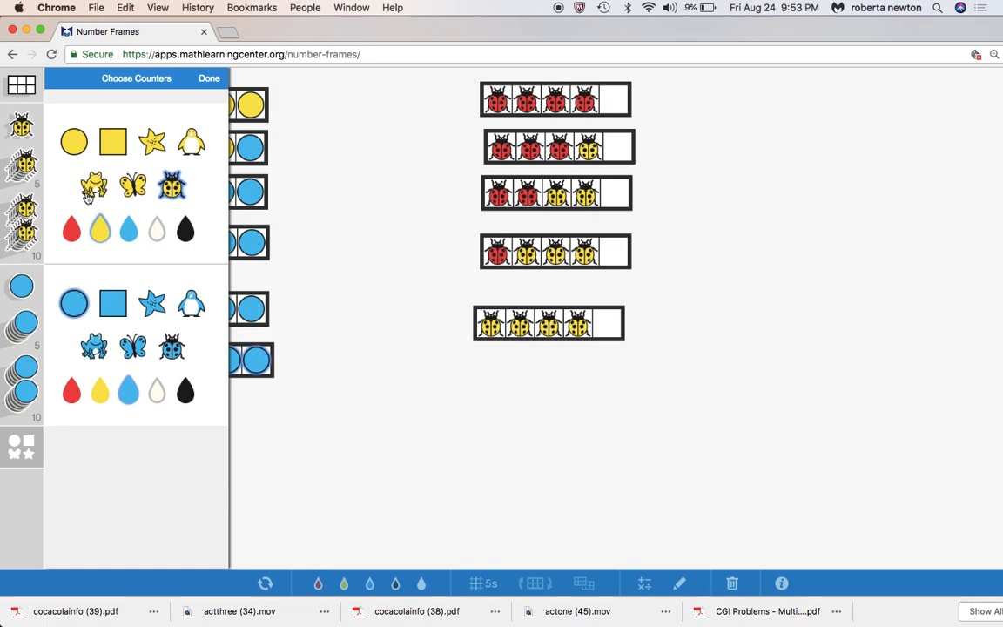
left_click(128, 228)
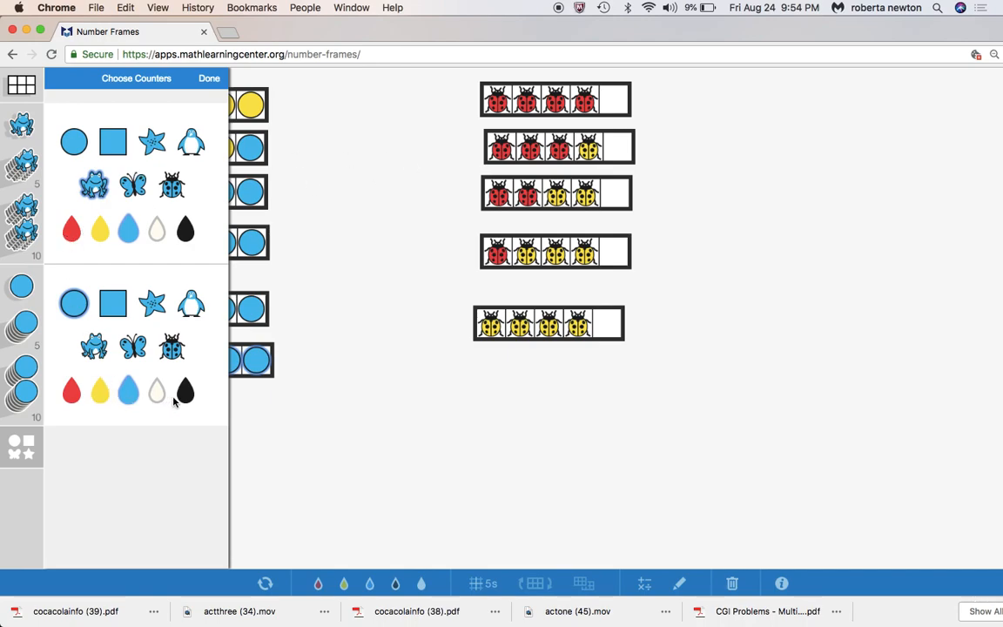
mouse_move(99, 392)
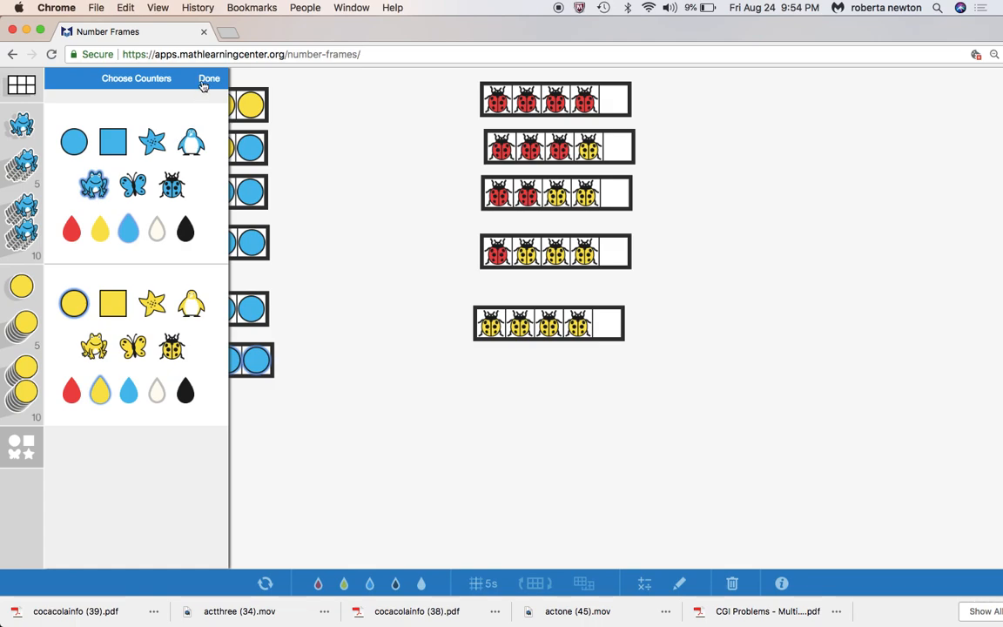
left_click(209, 79)
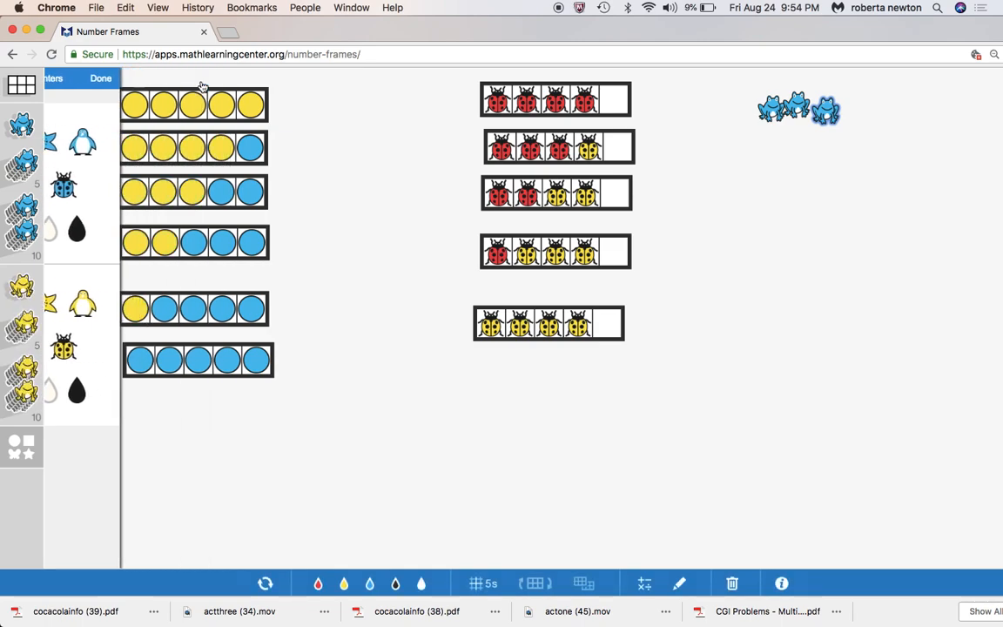
- Place blue and yellow frogs at the upper right, grouped in threes by colour
left_click(101, 79)
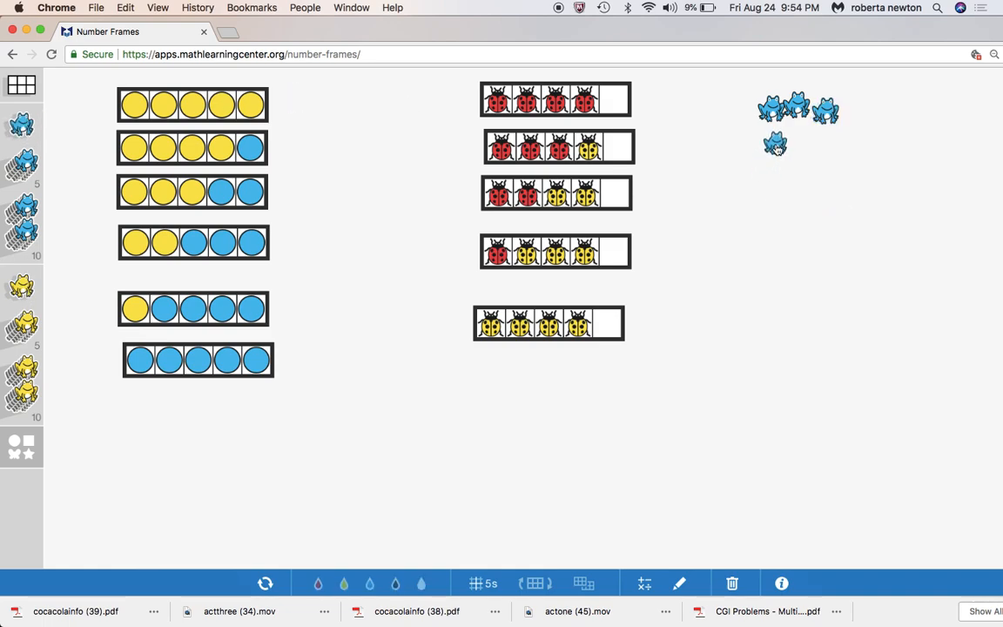
left_click_drag(775, 143, 737, 242)
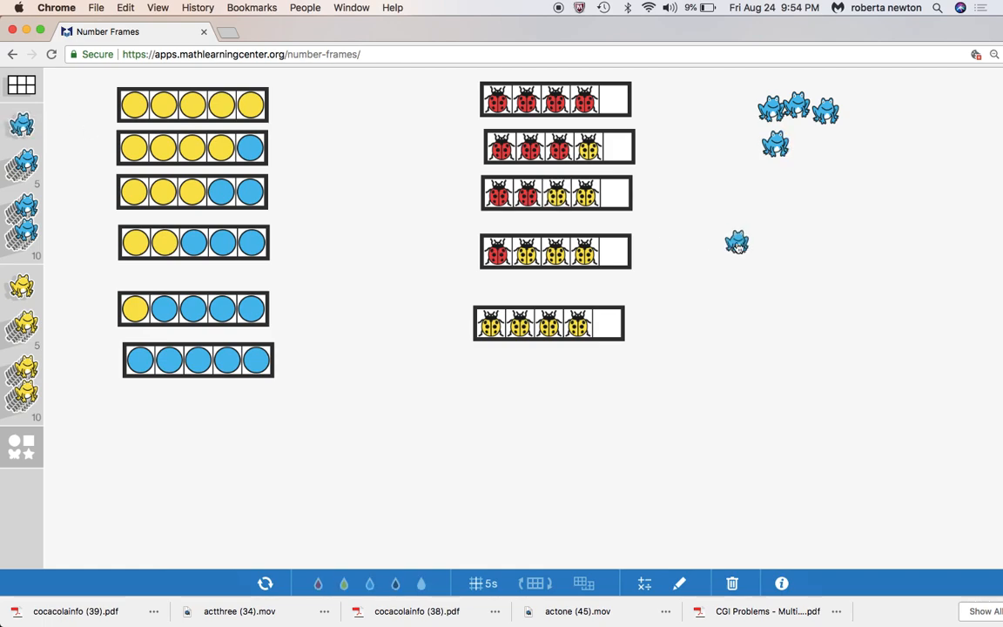
left_click_drag(736, 243, 801, 143)
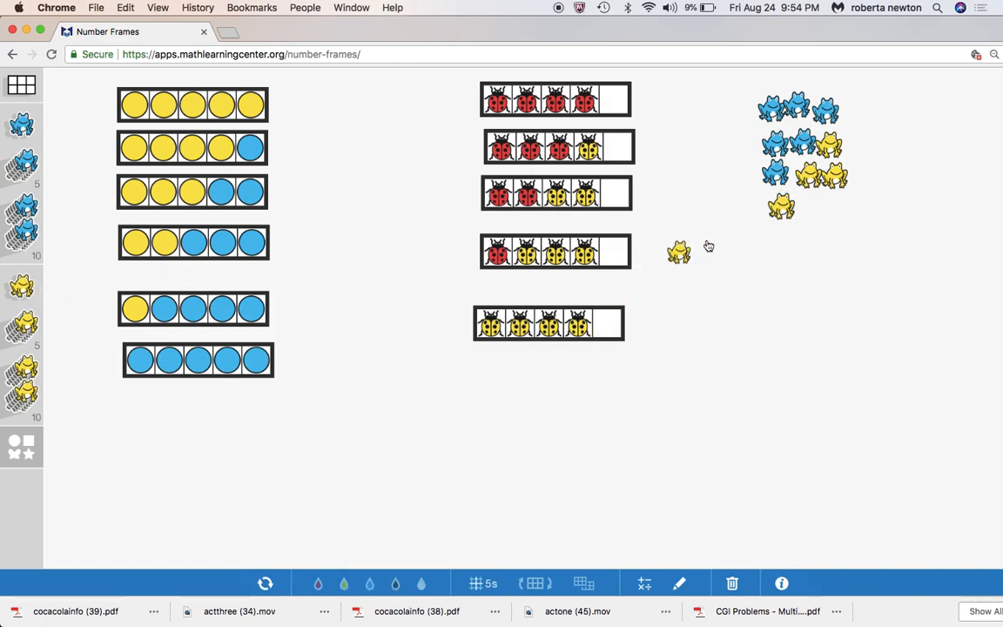
left_click_drag(679, 253, 804, 205)
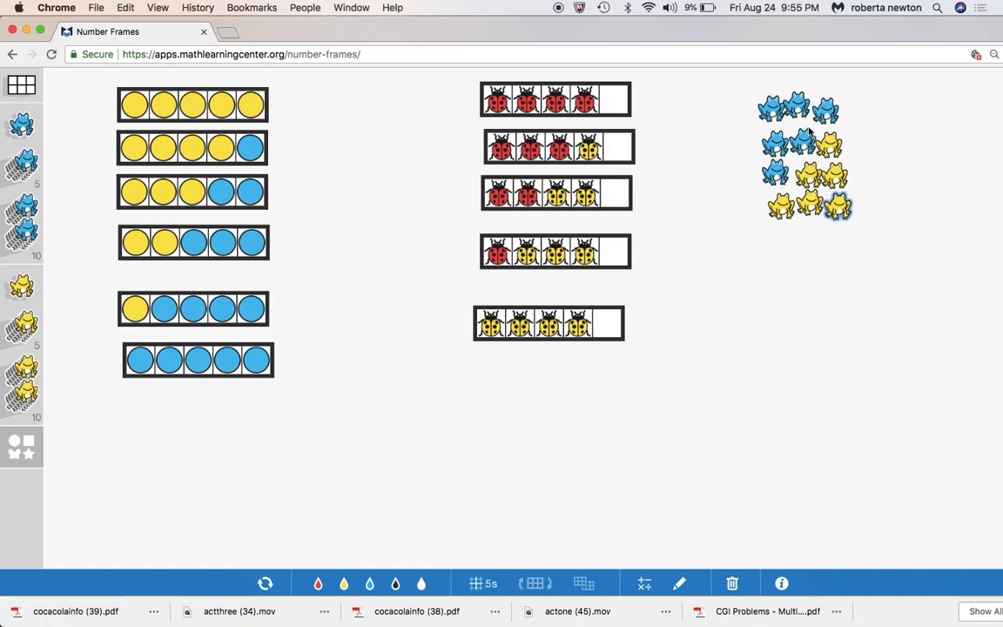
mouse_move(766, 120)
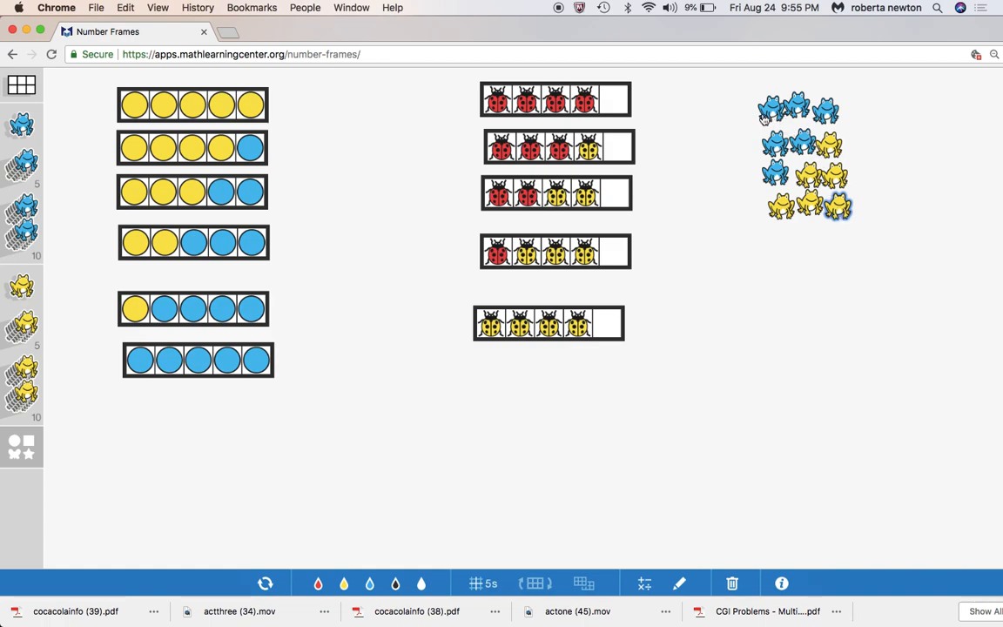
mouse_move(876, 277)
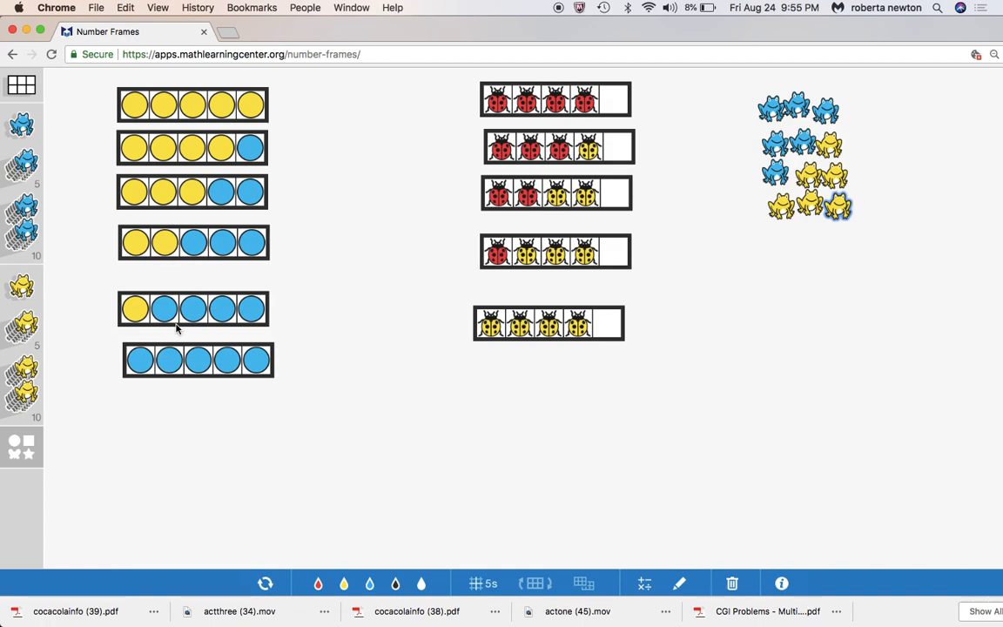
mouse_move(209, 392)
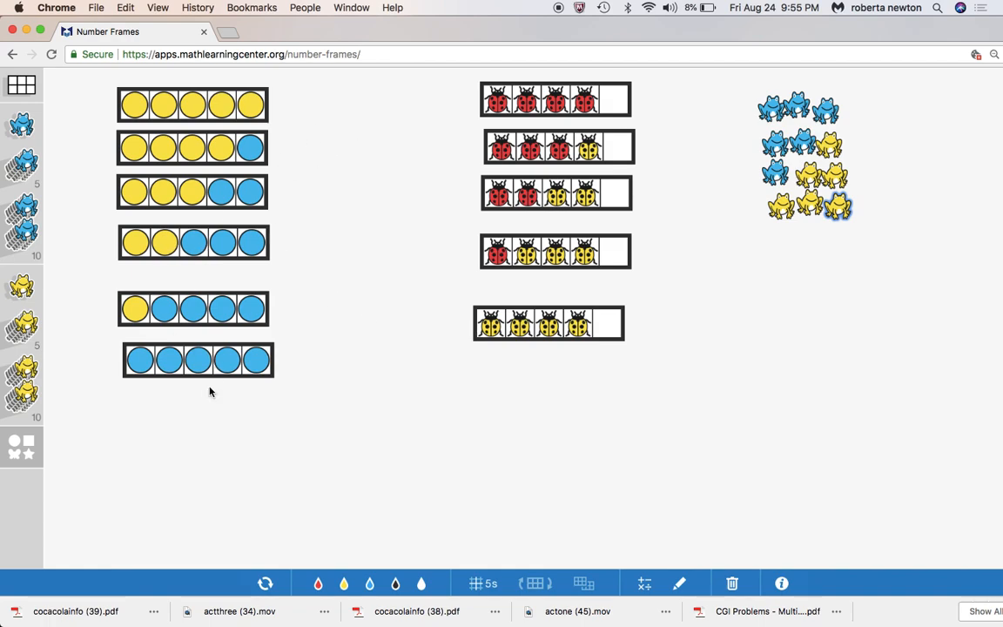